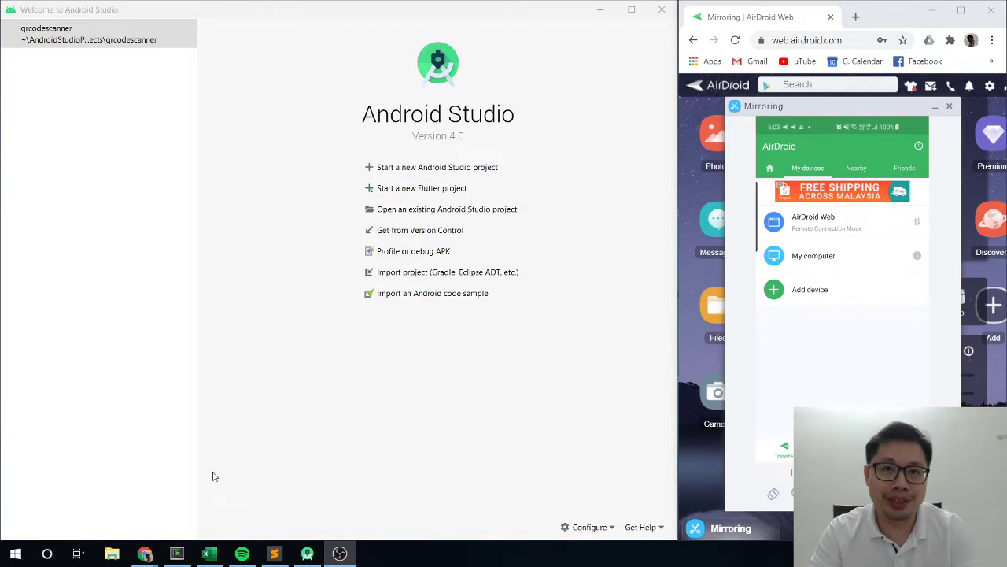
pyautogui.moveTo(490, 234)
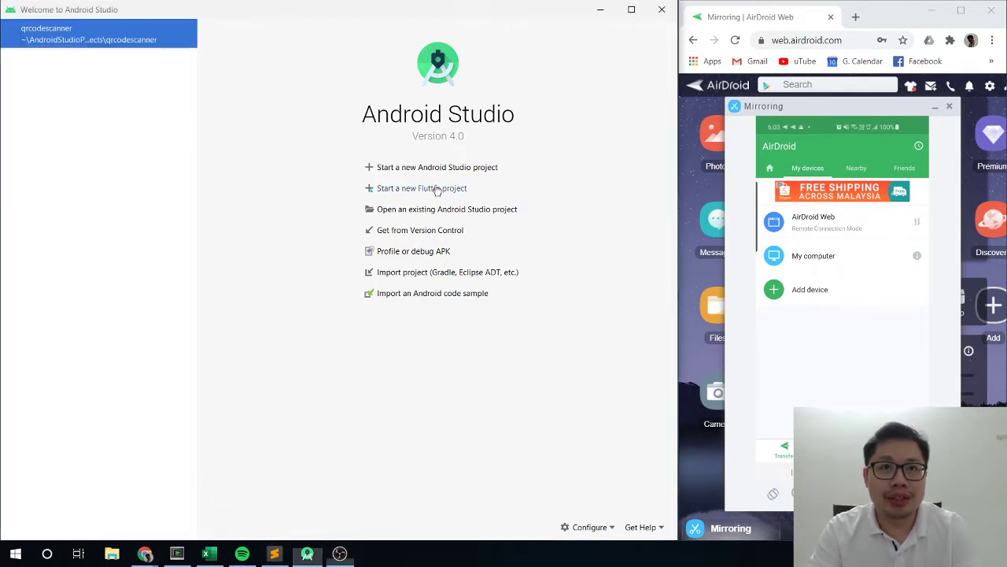
# Configure a Flutter application 'my_qrcodereader' with SDK path C:\flutter and description 'qrcode'.
pyautogui.click(421, 187)
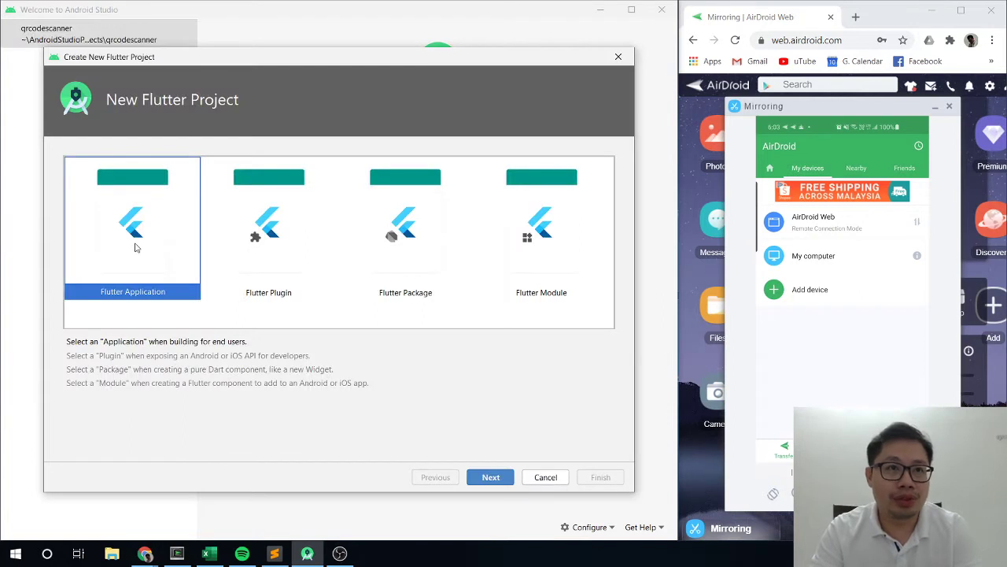
pyautogui.moveTo(417, 466)
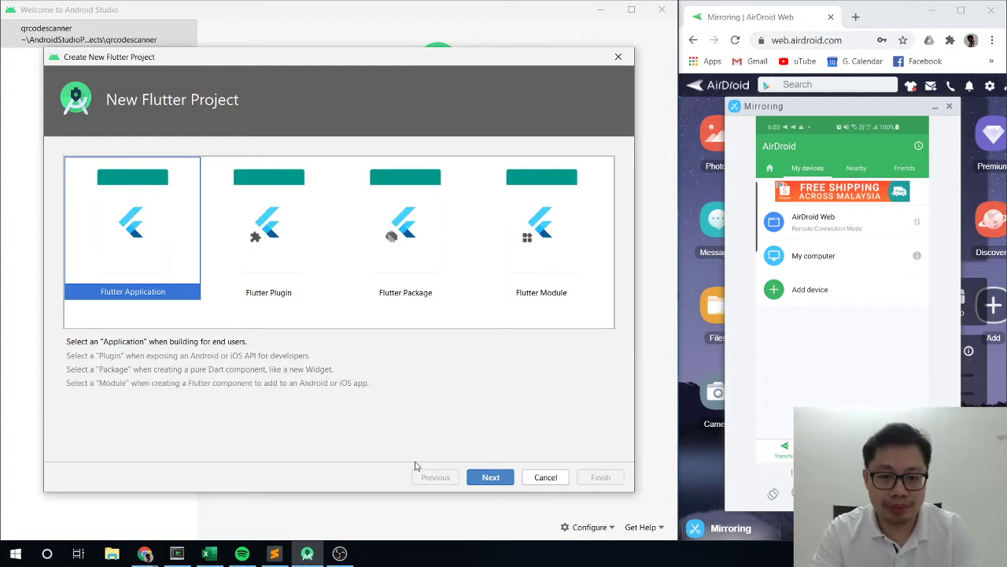
pyautogui.click(490, 477)
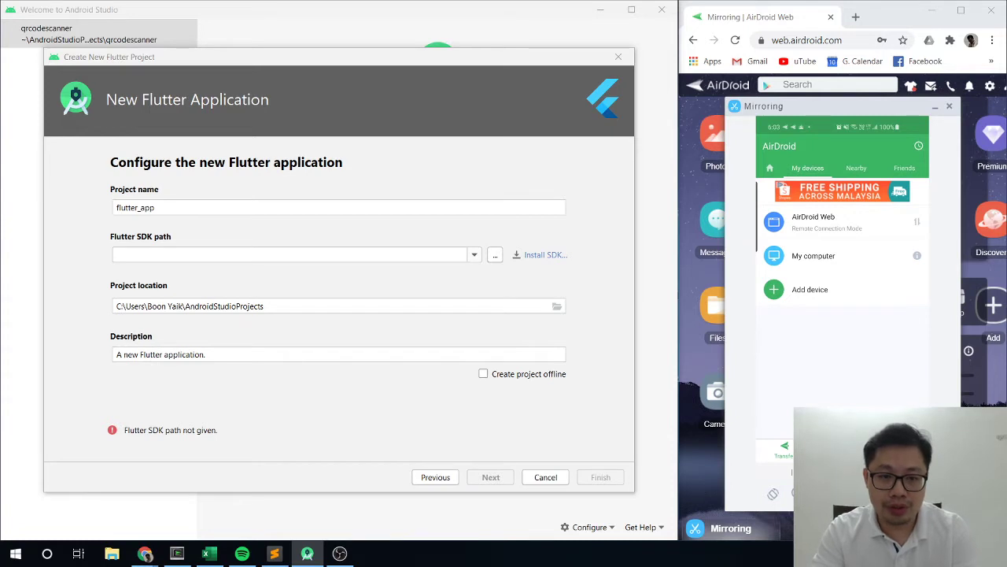
pyautogui.write('C:\\flutter')
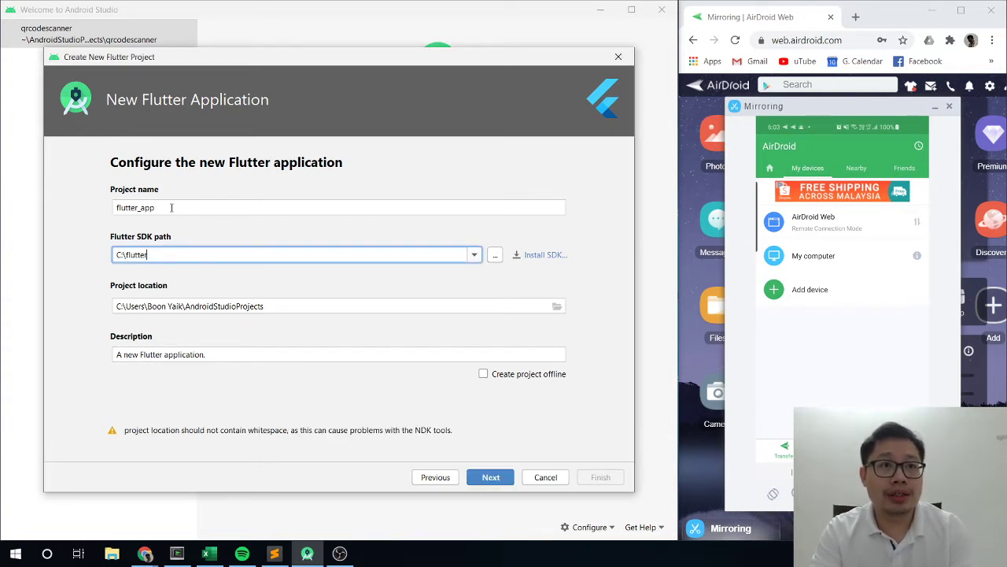
pyautogui.write('my_')
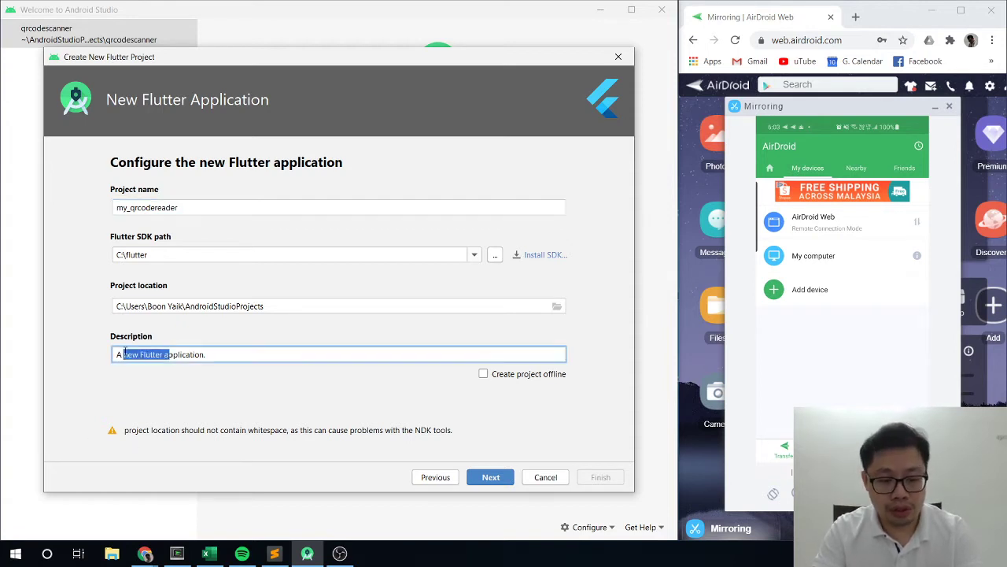
pyautogui.write('qrcode')
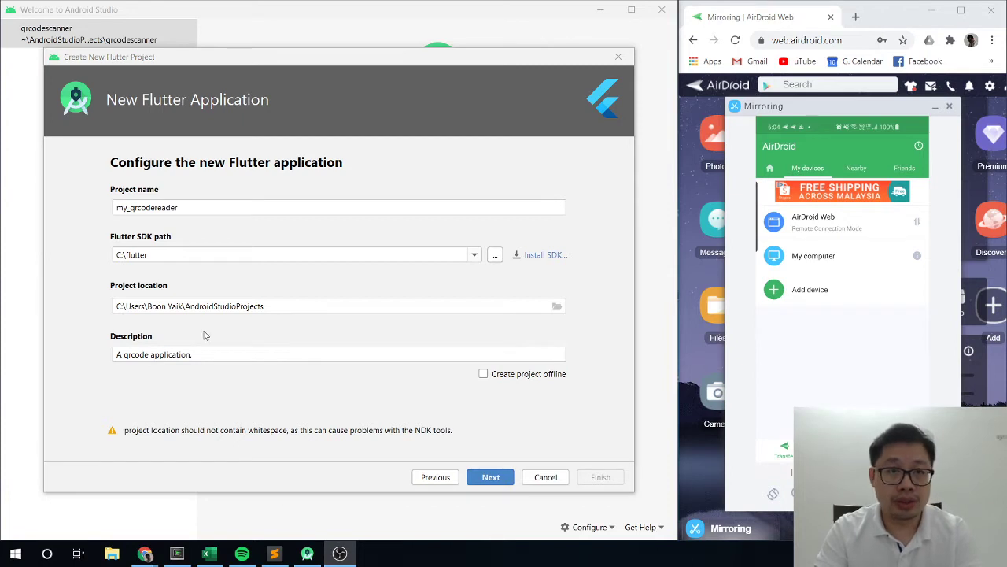
pyautogui.click(491, 477)
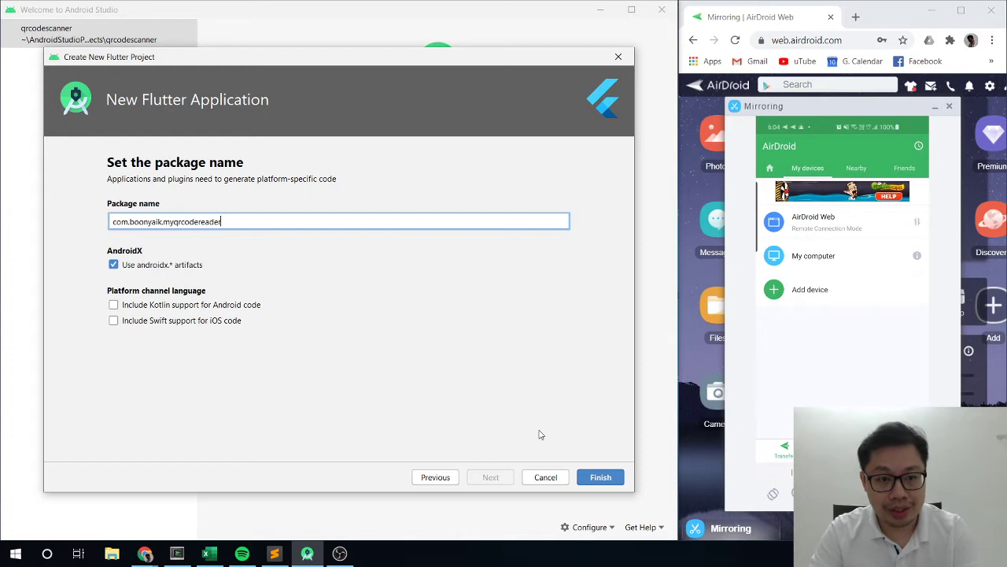
# Finish creating the project with package com.boonyaik.myqrcodereader and open main.dart.
pyautogui.click(599, 477)
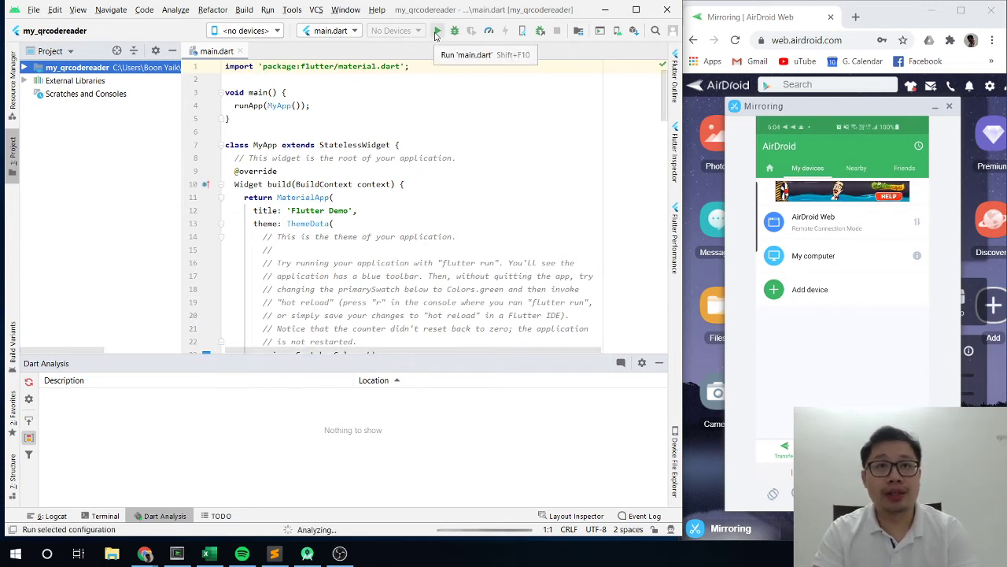
# Run the starter counter app on the SM G973U1 phone and scroll to the Column children.
pyautogui.click(437, 30)
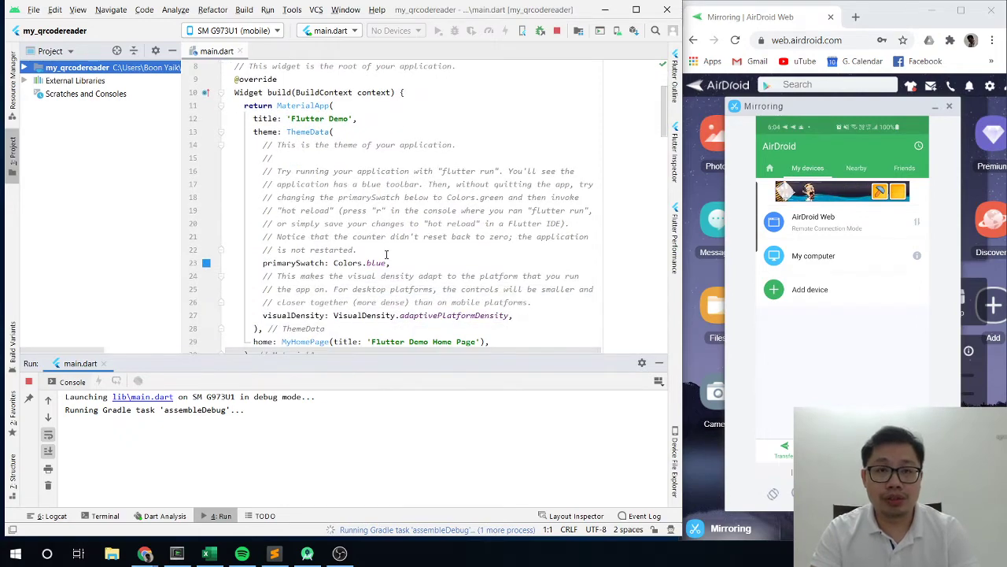
pyautogui.scroll(-3)
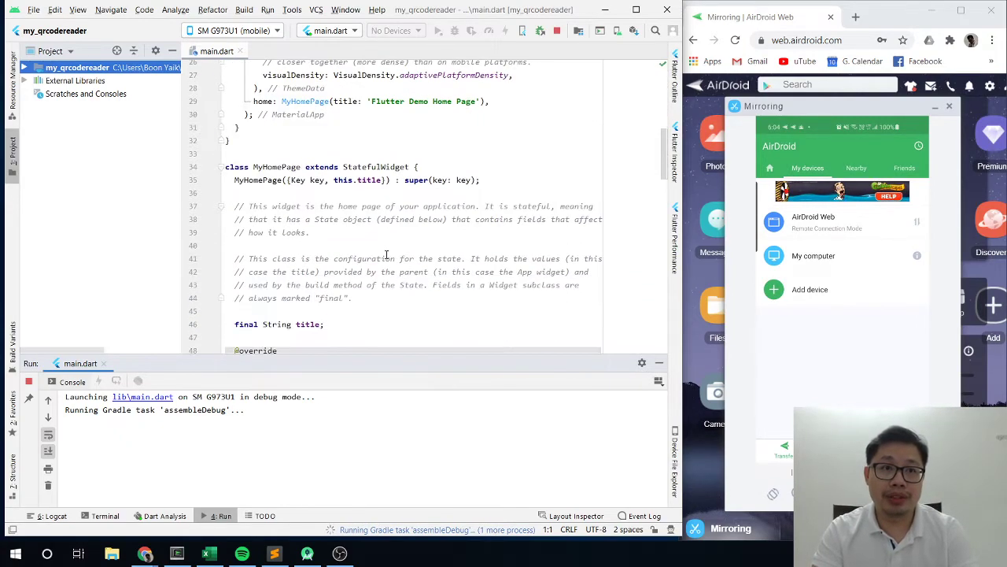
pyautogui.scroll(-3)
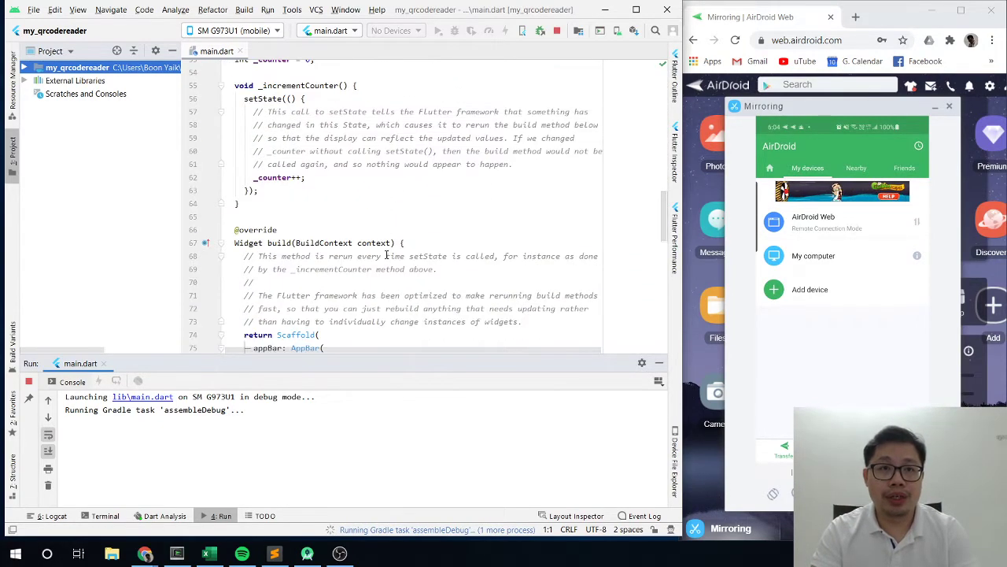
pyautogui.scroll(-3)
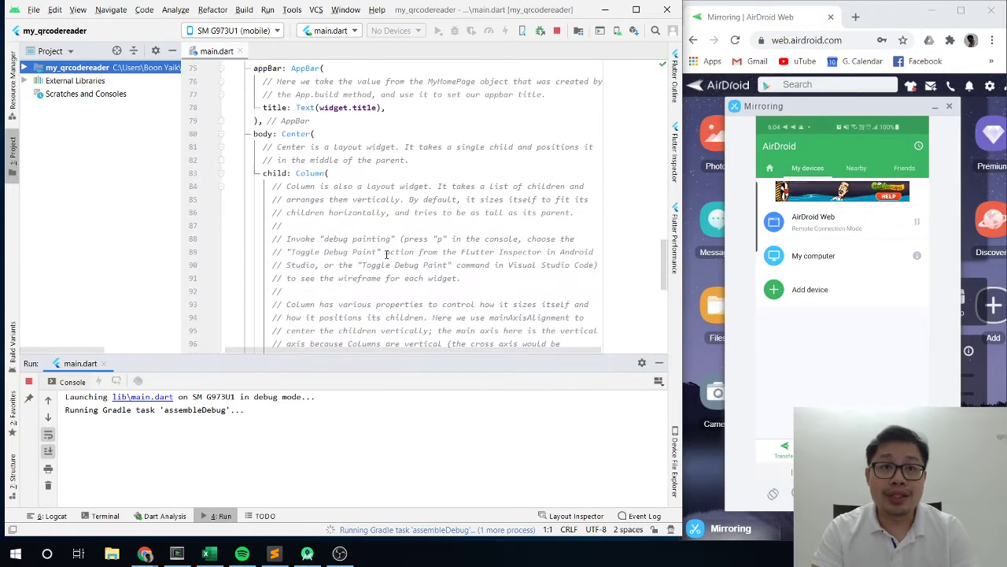
pyautogui.scroll(-3)
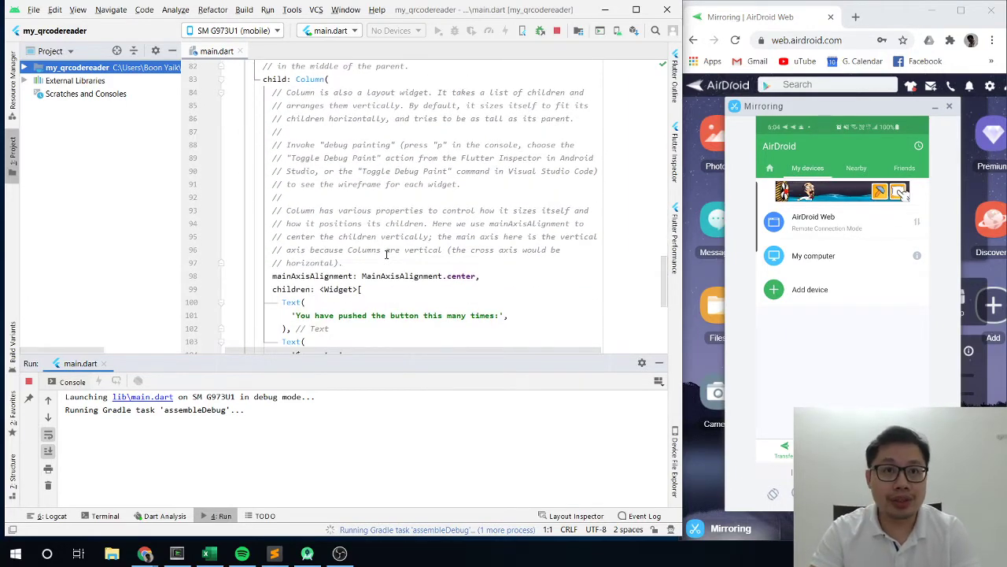
pyautogui.scroll(-3)
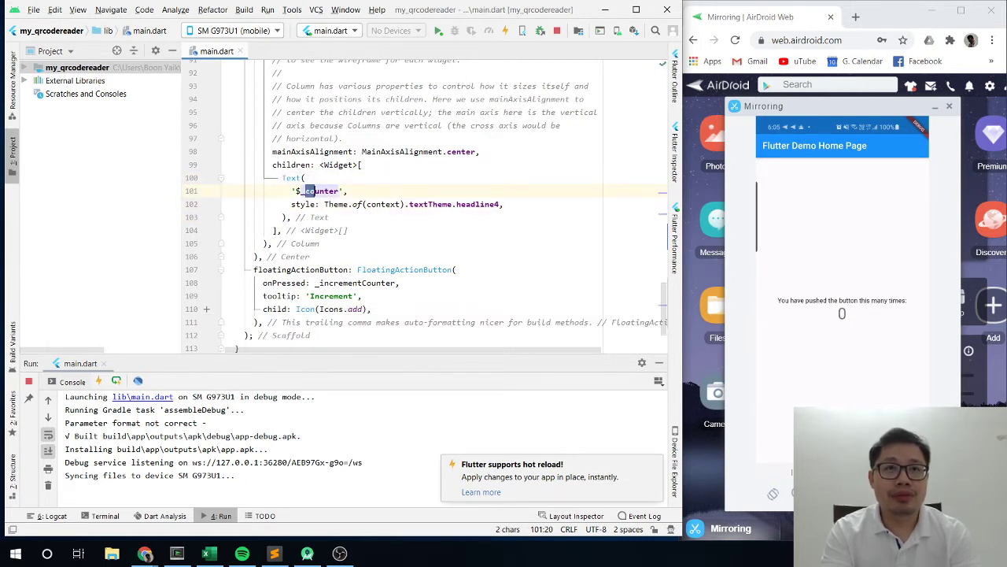
# Empty the counter text, use Icons.camera, tooltip 'Start QR Code' and onPressed _getQR.
pyautogui.press('Delete')
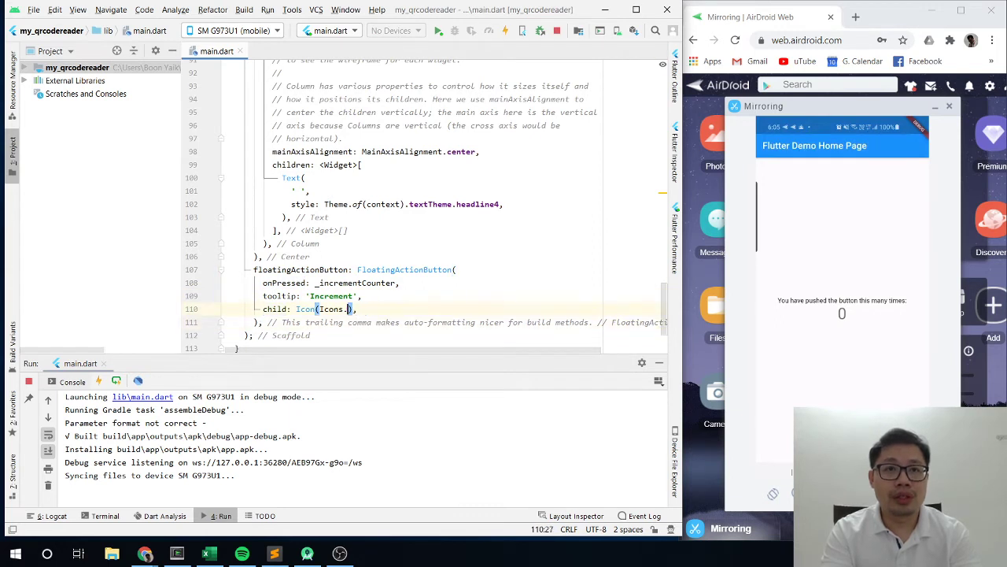
pyautogui.write('camera')
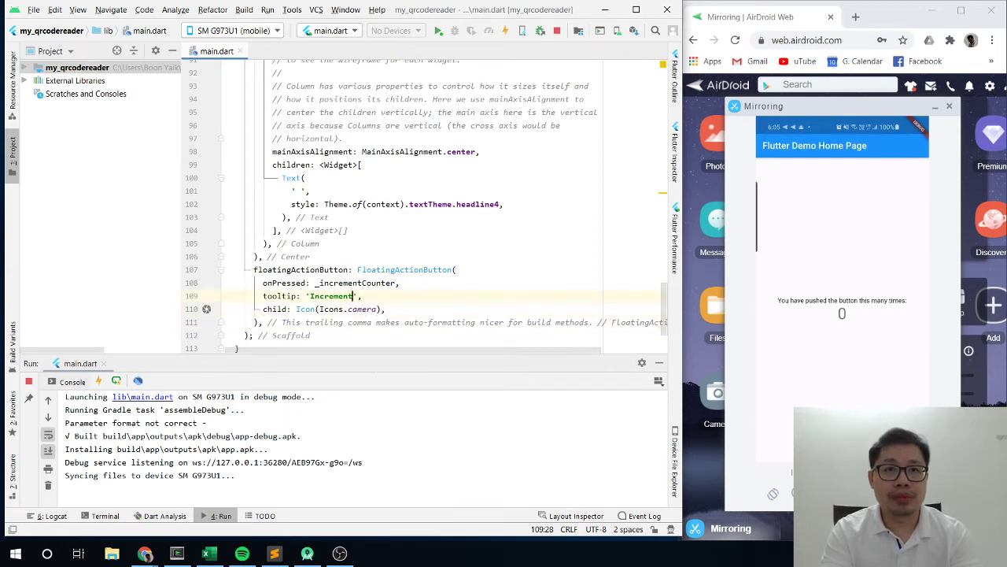
pyautogui.doubleClick(341, 295)
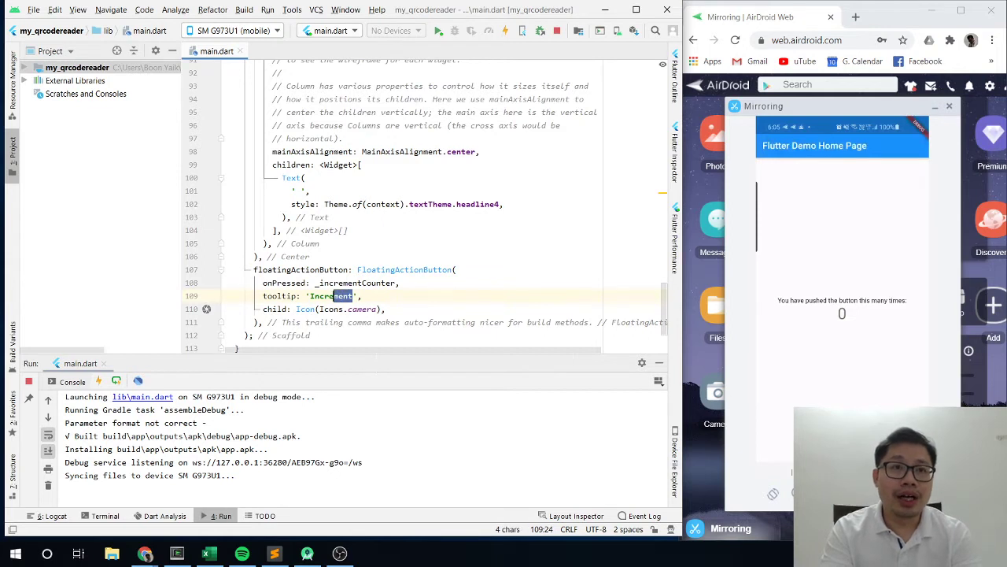
pyautogui.write('Start')
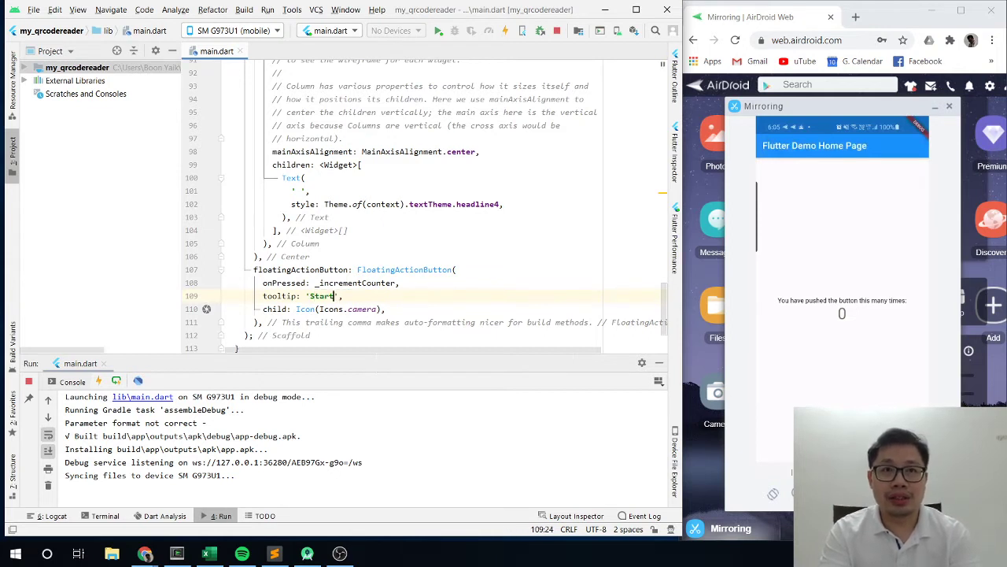
pyautogui.write('q')
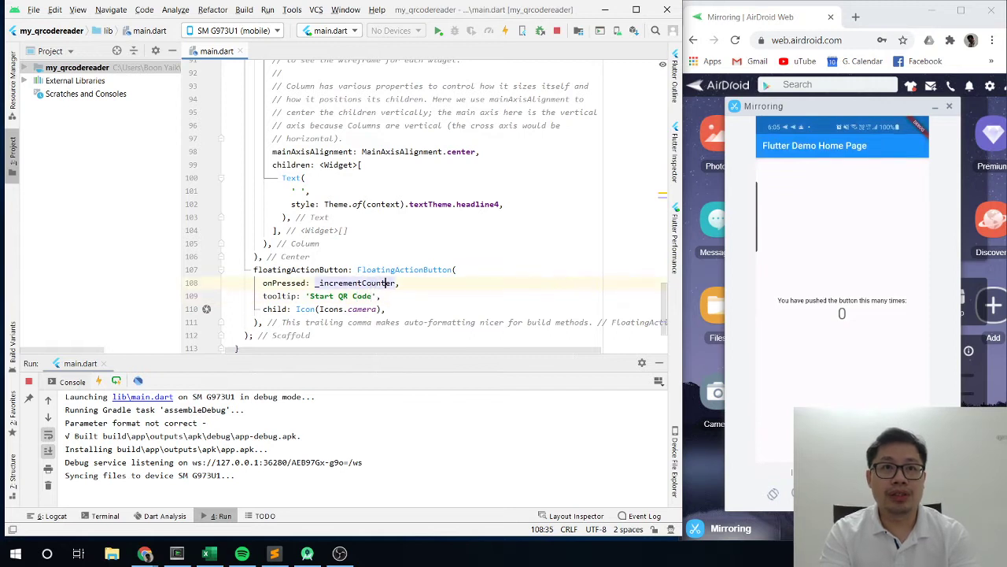
pyautogui.press('Delete')
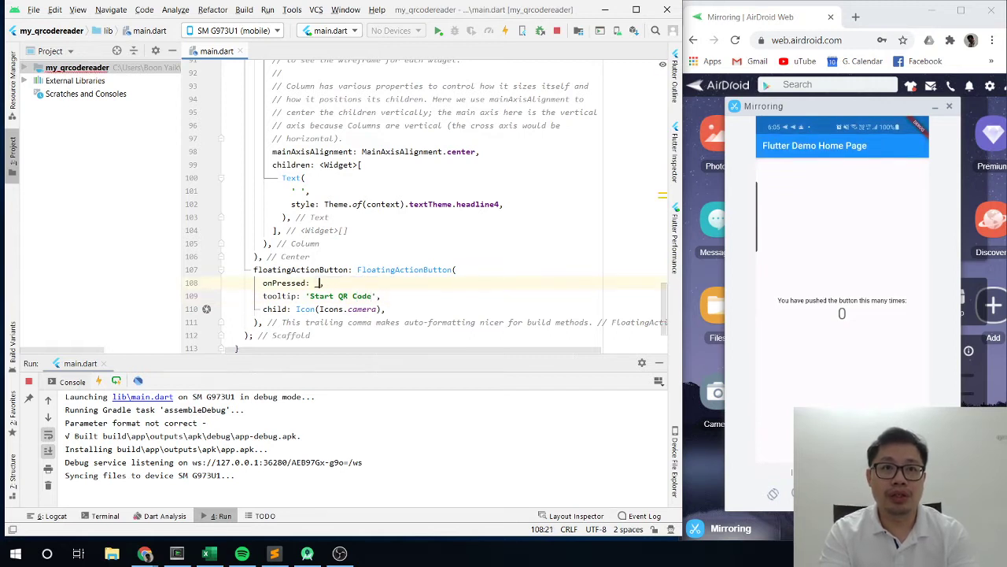
pyautogui.write('_getQR')
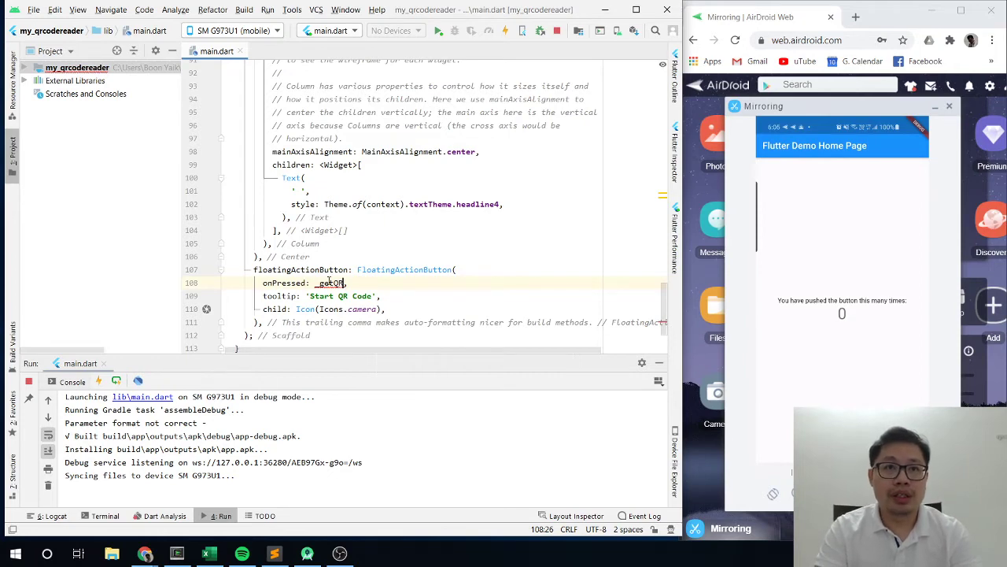
pyautogui.click(313, 256)
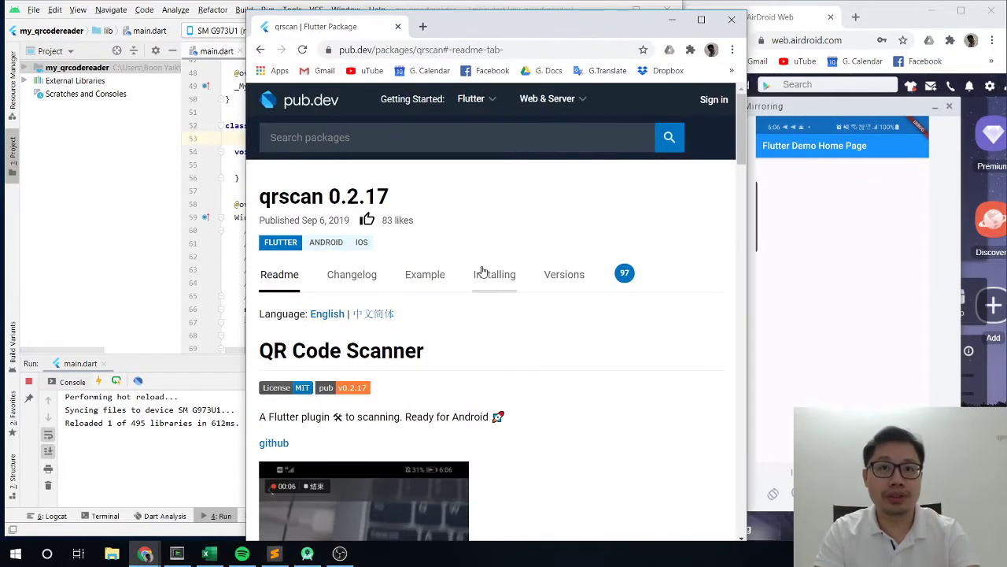
# Show qrscan's installing instructions and select the 'qrscan: ^0.2.17' dependency line.
pyautogui.click(494, 274)
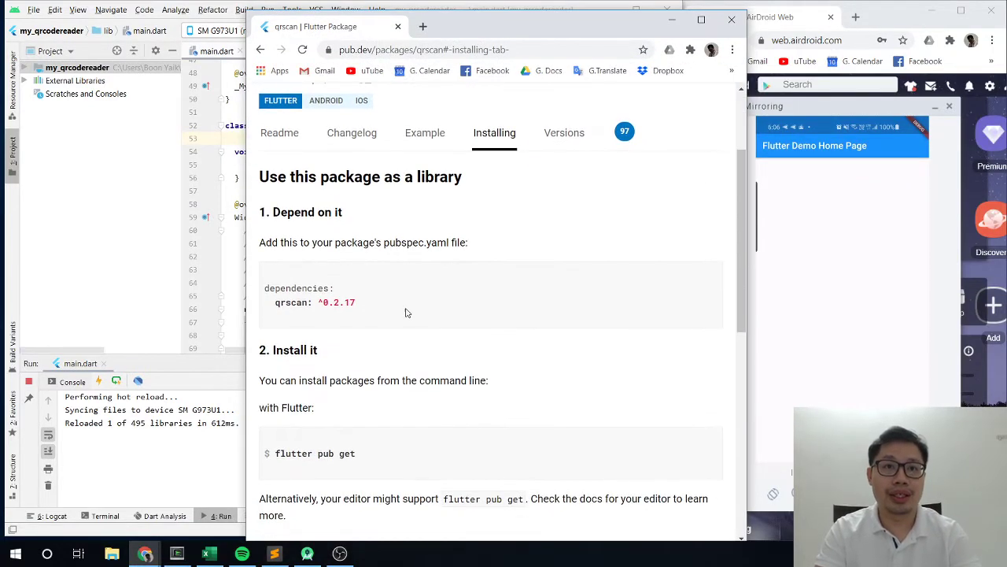
pyautogui.doubleClick(314, 302)
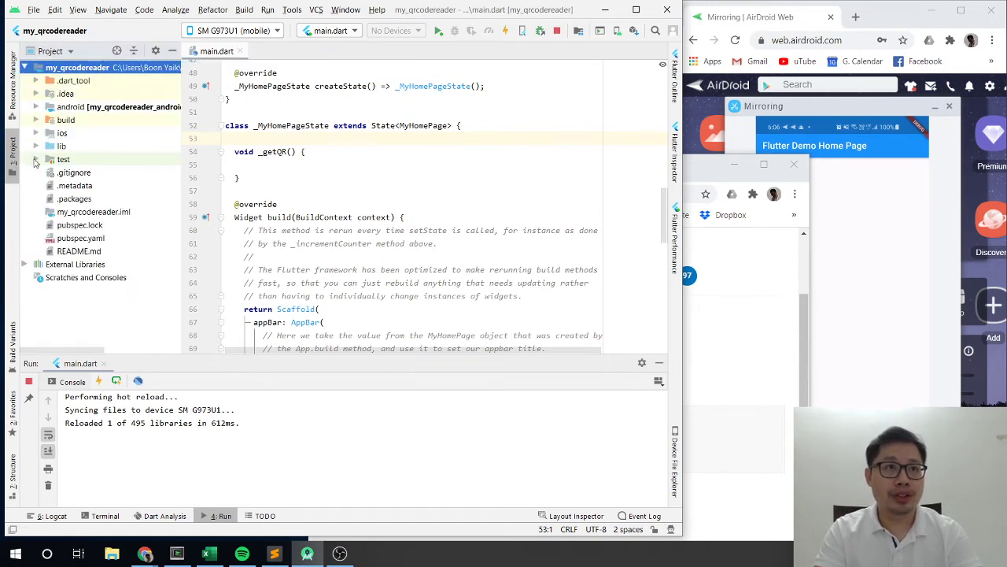
# Add 'qrscan: ^0.2.17' to pubspec.yaml dependencies and run Pub get.
pyautogui.click(82, 238)
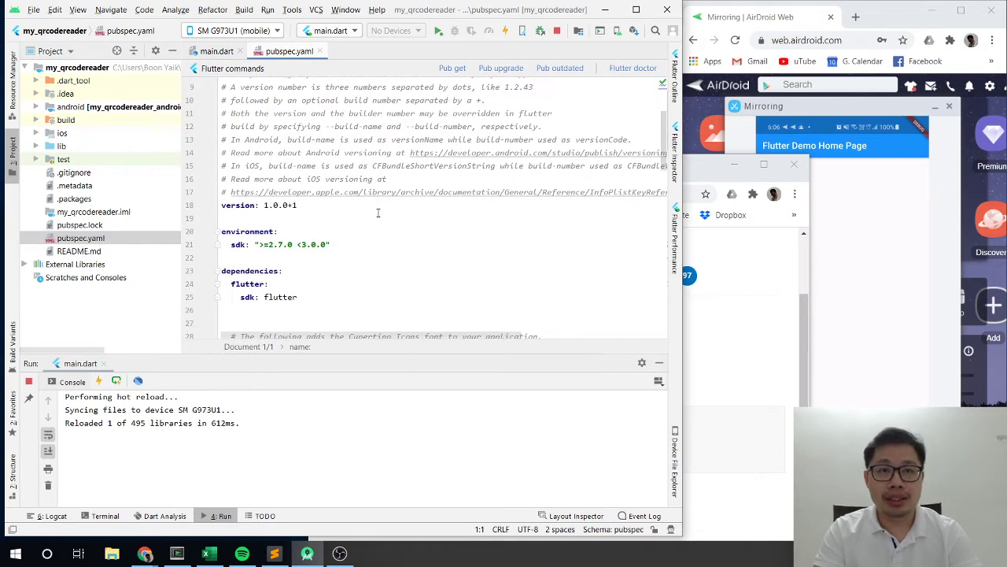
pyautogui.write('qrscan: ^0.2.17')
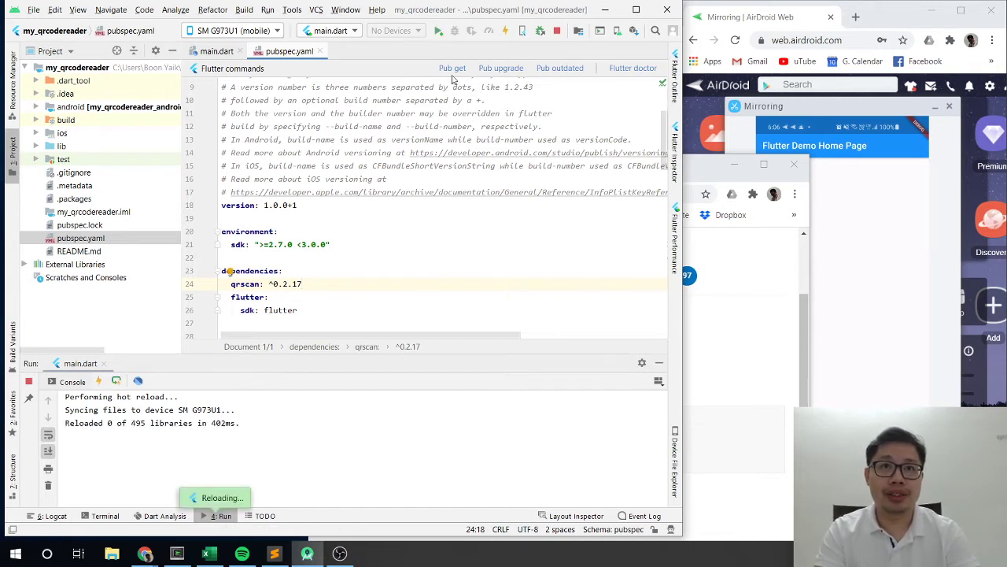
pyautogui.click(451, 67)
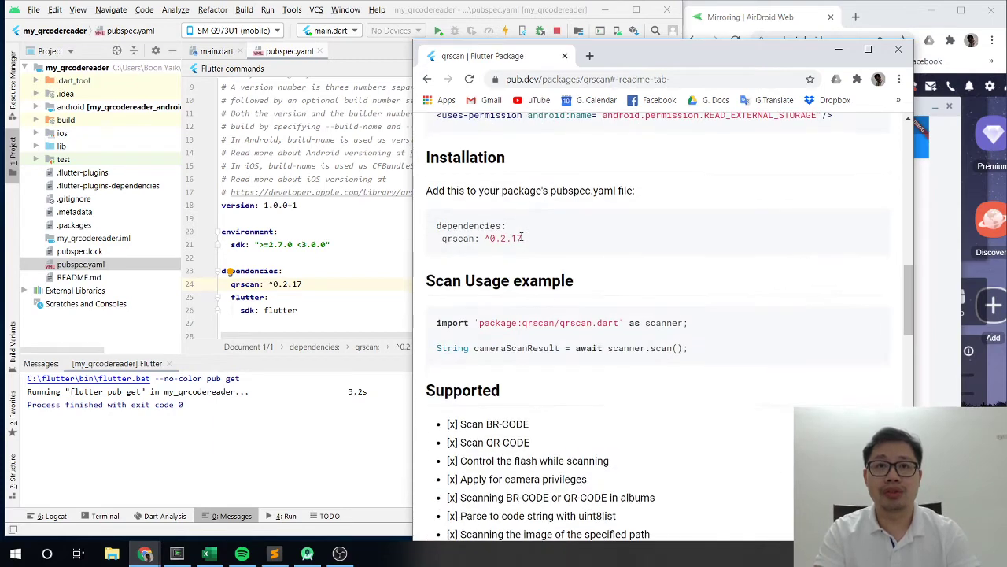
# Select and copy the qrscan import line from the Scan Usage example.
pyautogui.scroll(3)
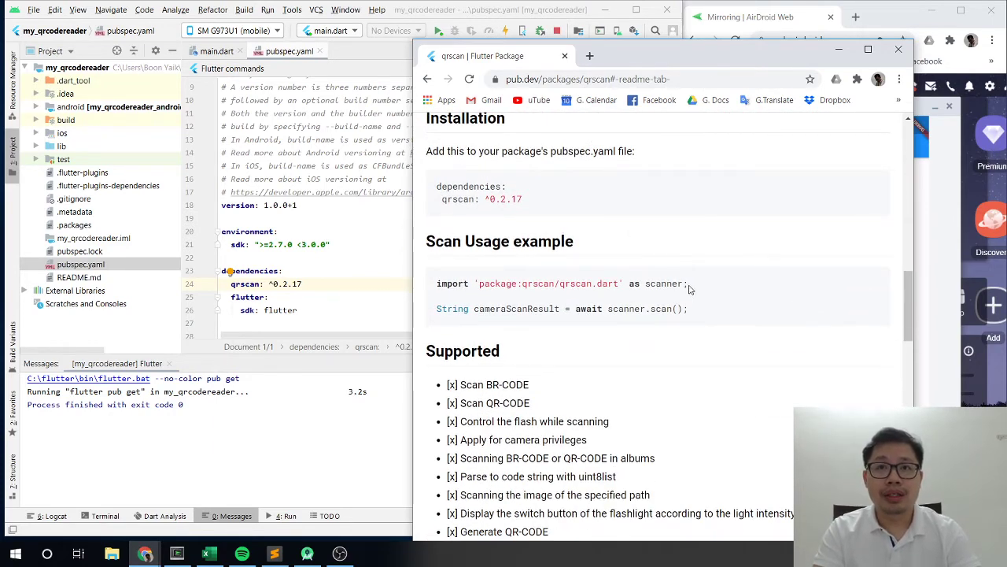
pyautogui.tripleClick(562, 283)
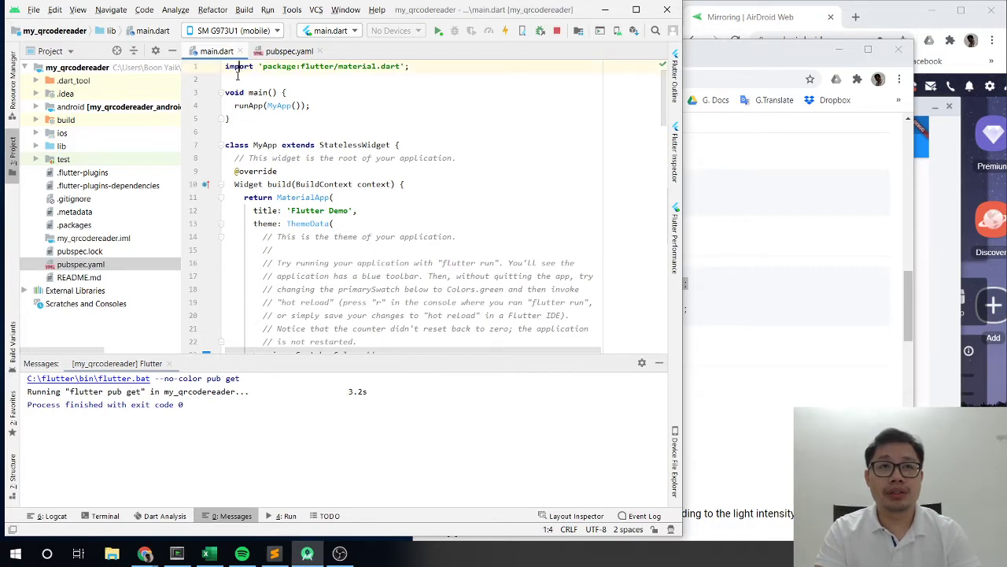
# Add import 'package:qrscan/qrscan.dart' as scanner; at the top of main.dart.
pyautogui.write("import 'package:qrscan/qrscan.dart' as scanner;")
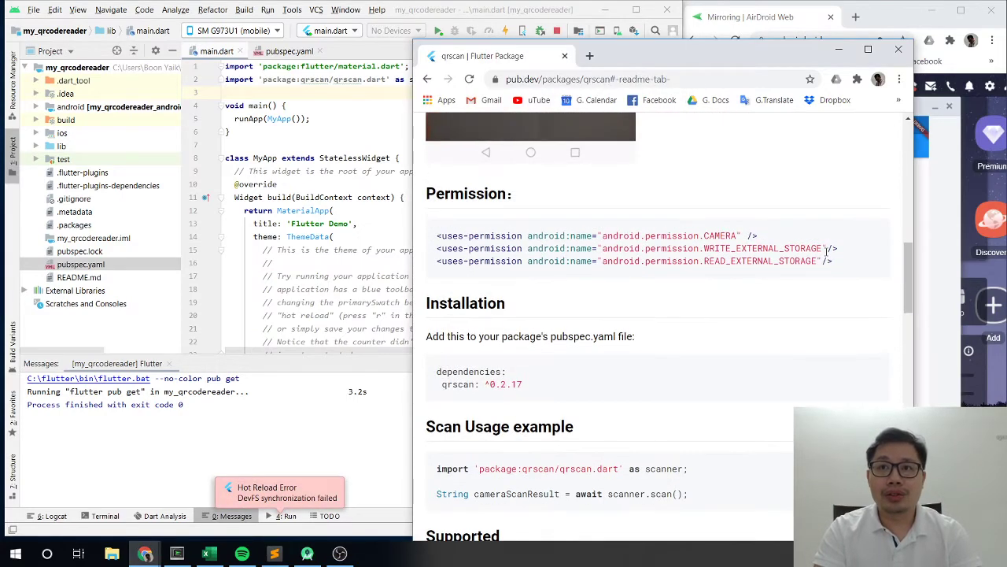
# Select and copy the three uses-permission lines from the qrscan docs.
pyautogui.moveTo(437, 235); pyautogui.dragTo(834, 261)
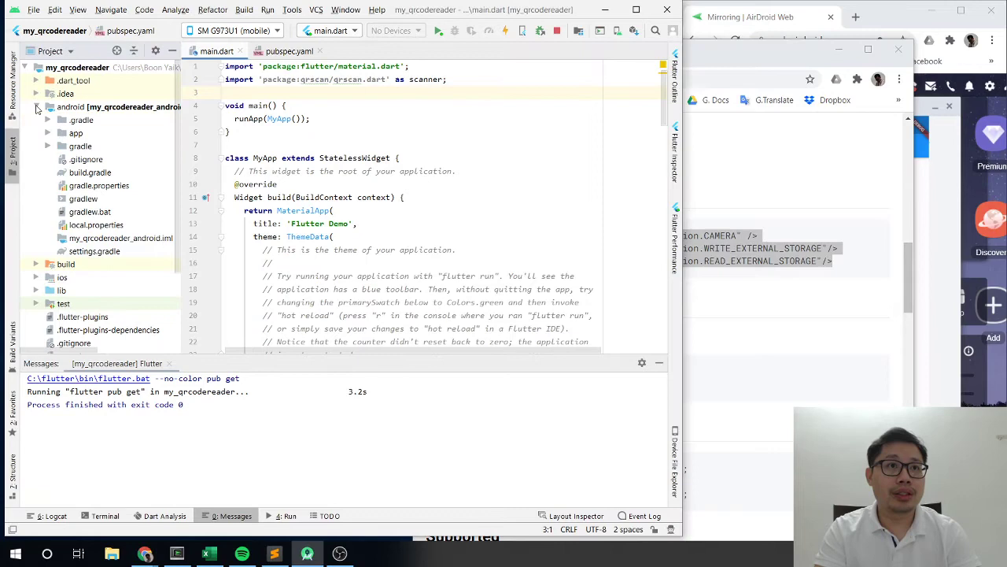
# Add CAMERA, WRITE_EXTERNAL_STORAGE and READ_EXTERNAL_STORAGE permissions before </manifest> in AndroidManifest.xml.
pyautogui.click(76, 133)
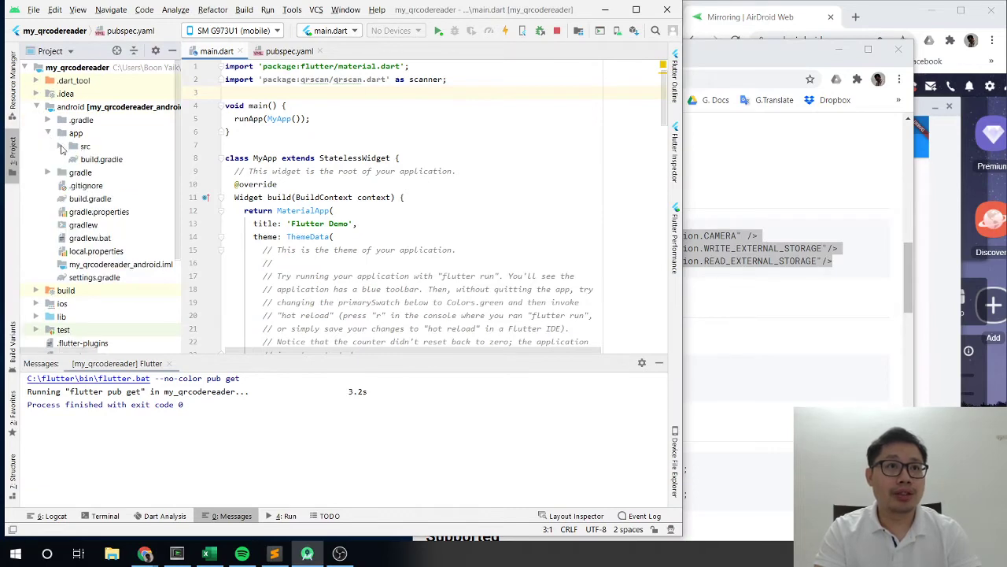
pyautogui.click(61, 146)
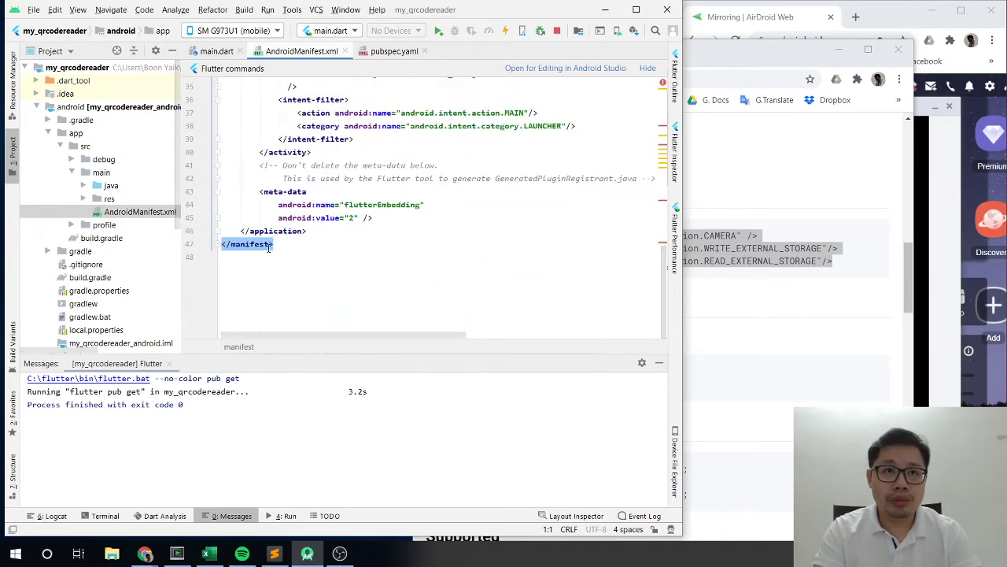
pyautogui.press('enter')
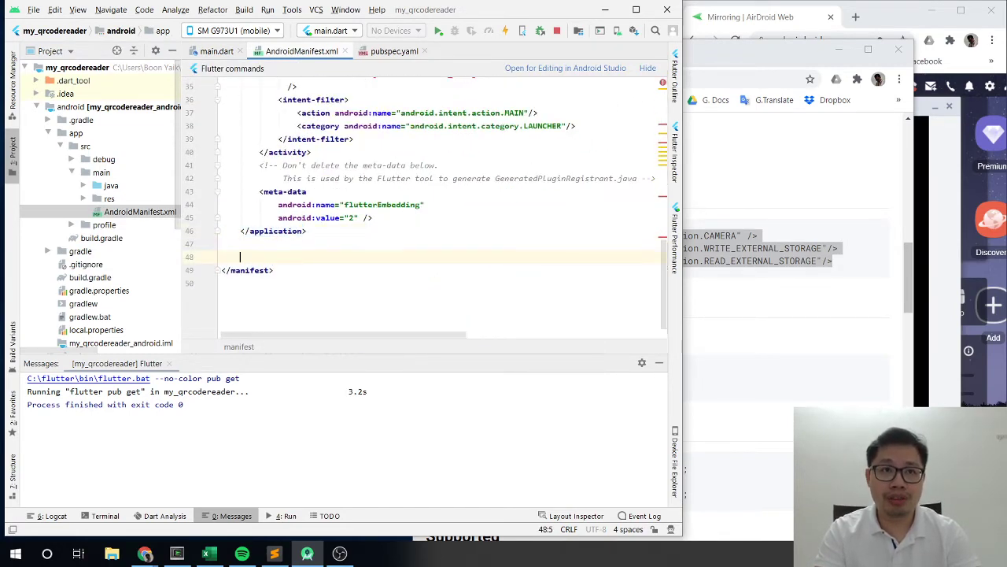
pyautogui.write('<uses-permission android:name="android.permission.CAMERA" />')
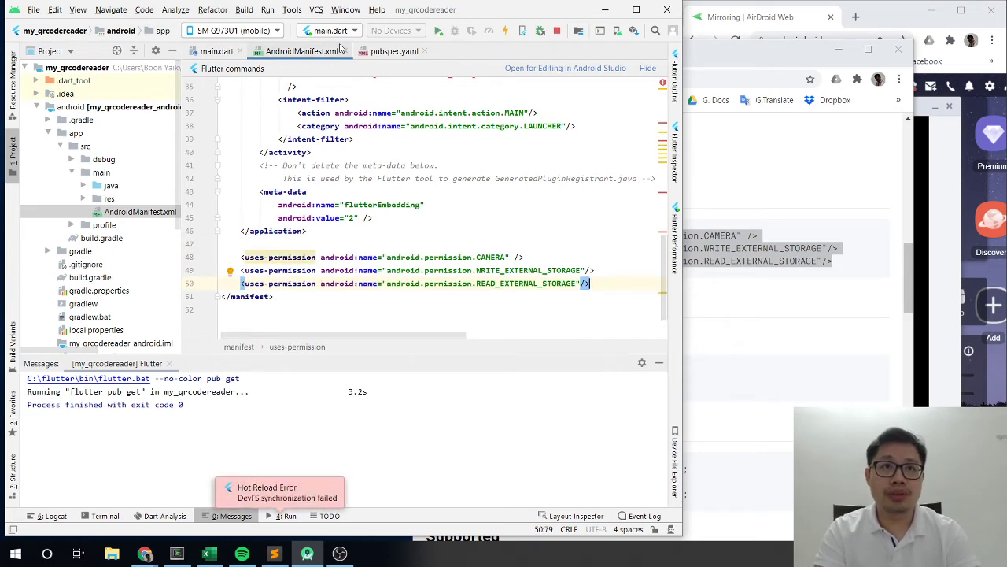
pyautogui.click(218, 51)
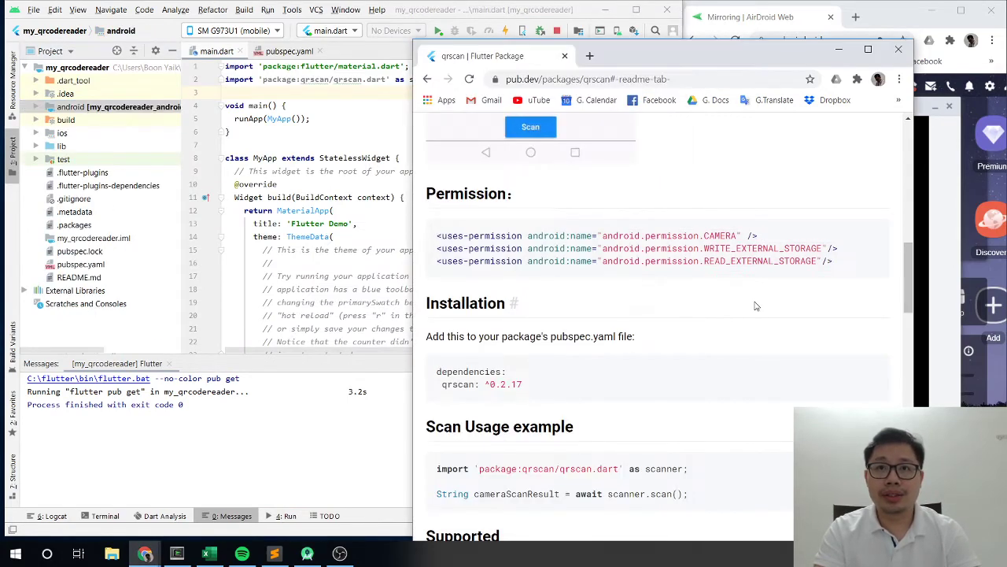
# Make _getQR async, awaiting scanner.scan() into cameraScanResult and debugPrinting it.
pyautogui.scroll(-3)
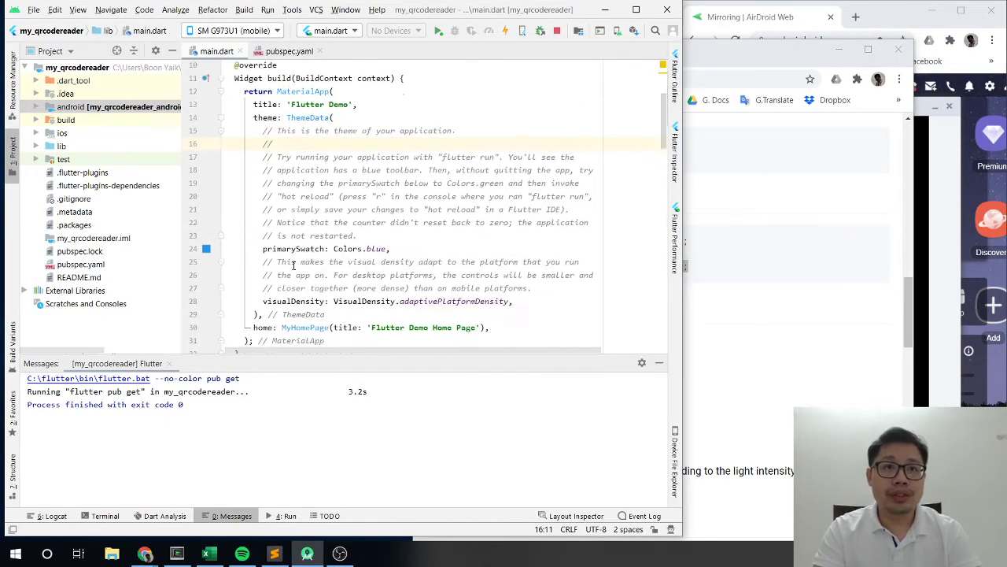
pyautogui.scroll(-3)
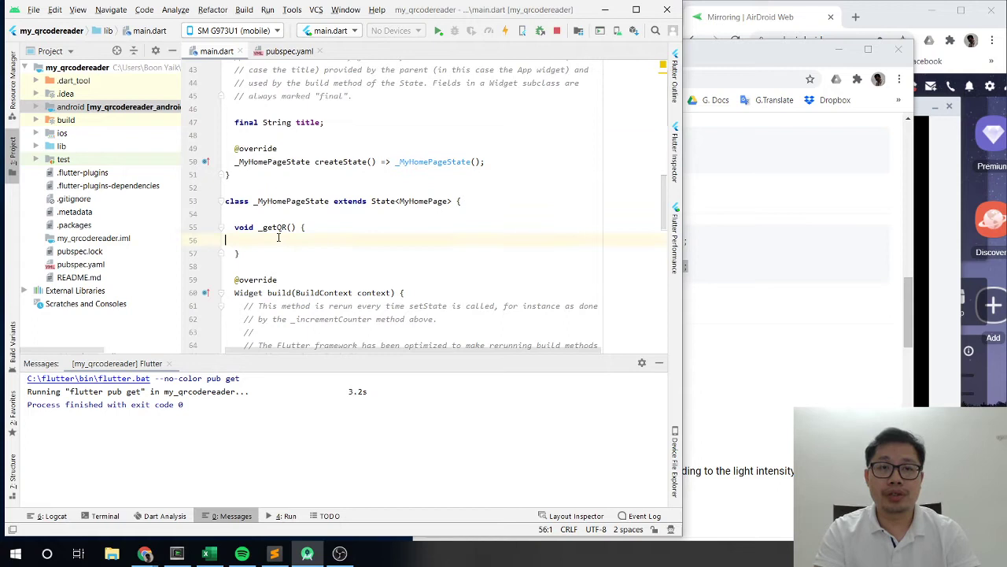
pyautogui.write('String cameraScanResult = await scanner.scan();')
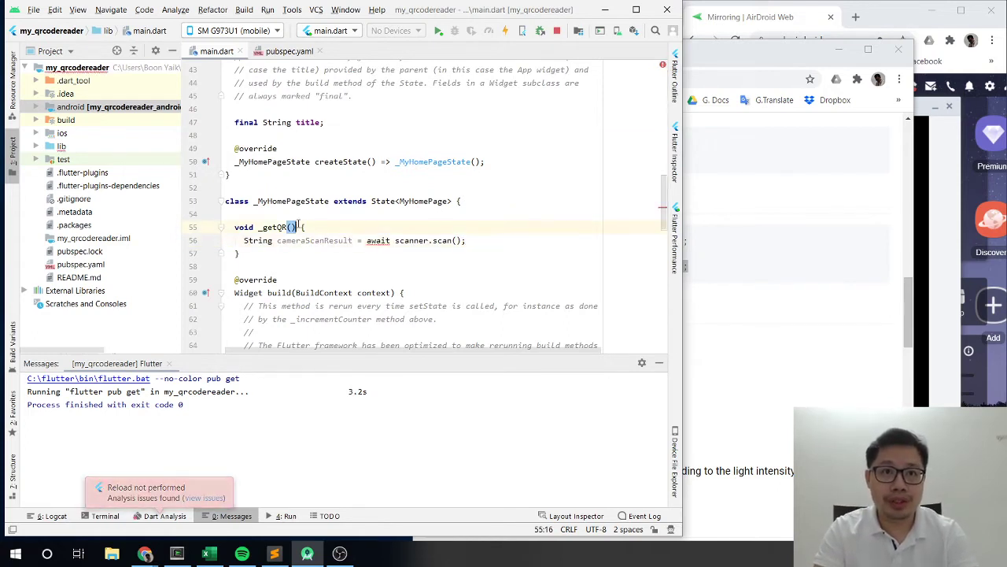
pyautogui.write('a')
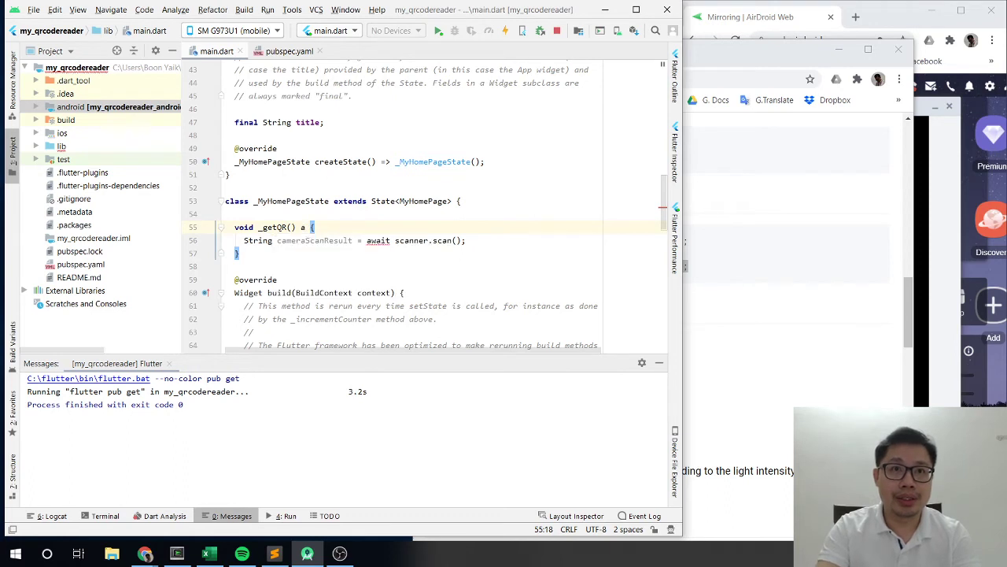
pyautogui.write('sync')
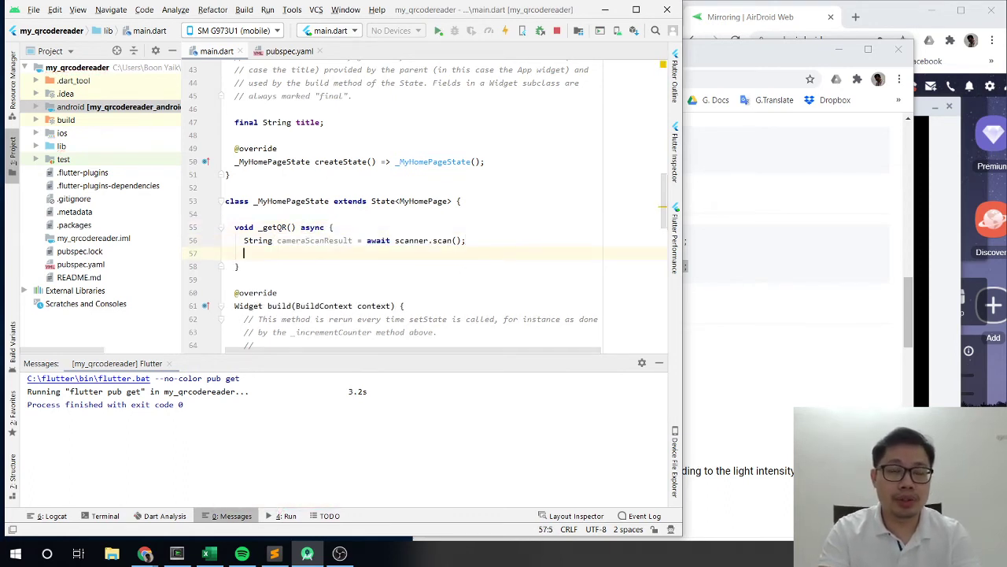
pyautogui.write('debugPrint(')
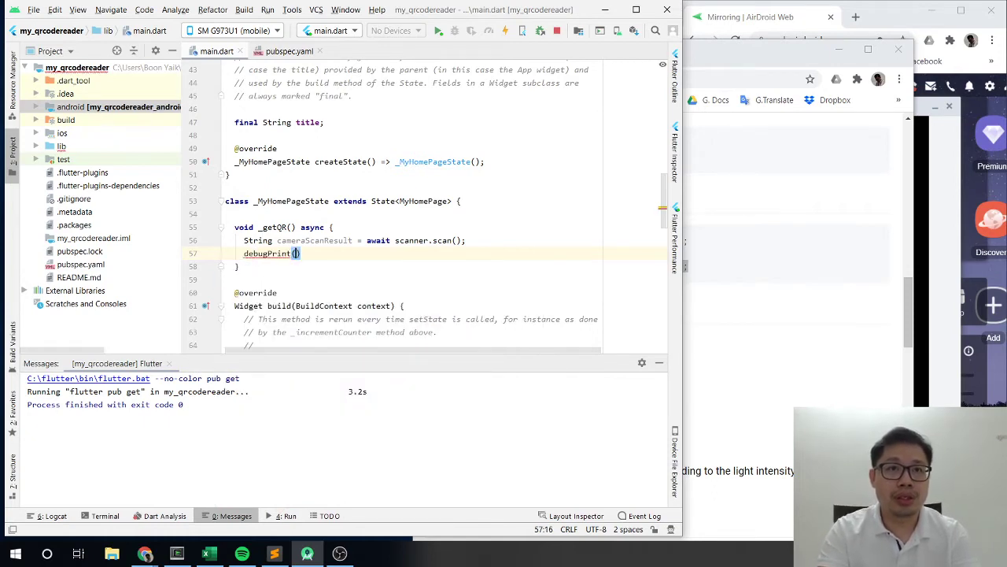
pyautogui.write('cameraScanResult')
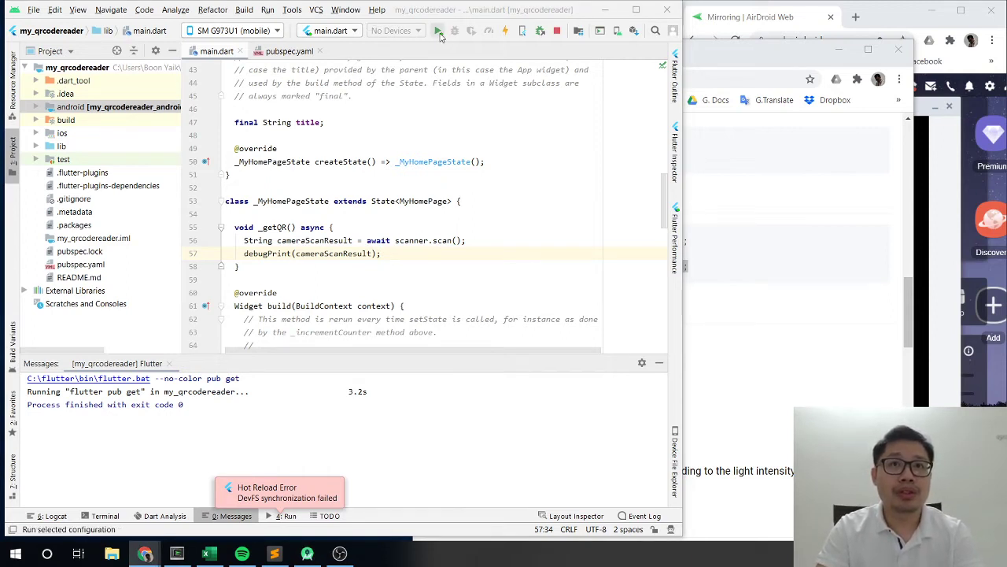
# Launch the app on the phone and search Google Images for 'qrcode example'.
pyautogui.click(437, 30)
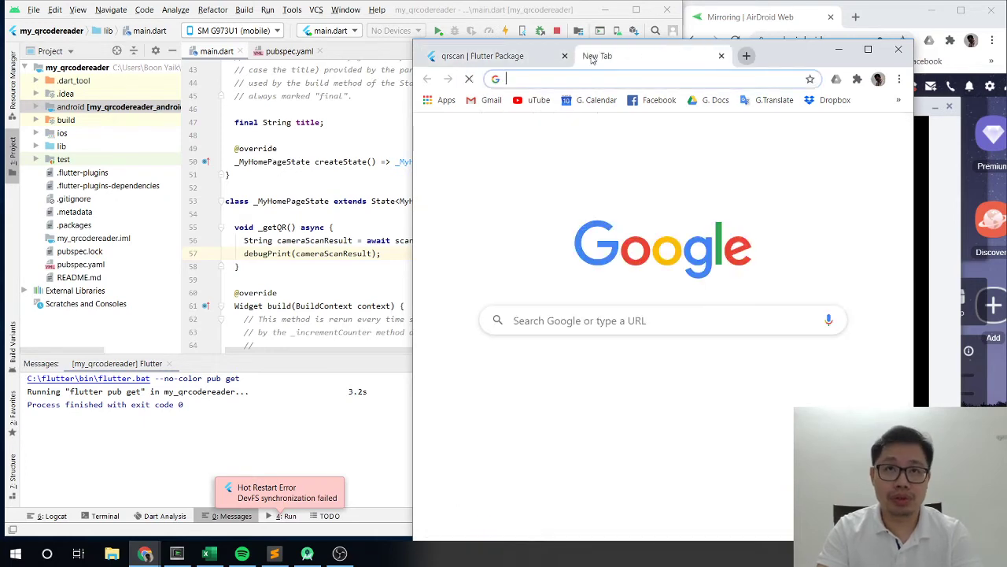
pyautogui.write('qrcode example')
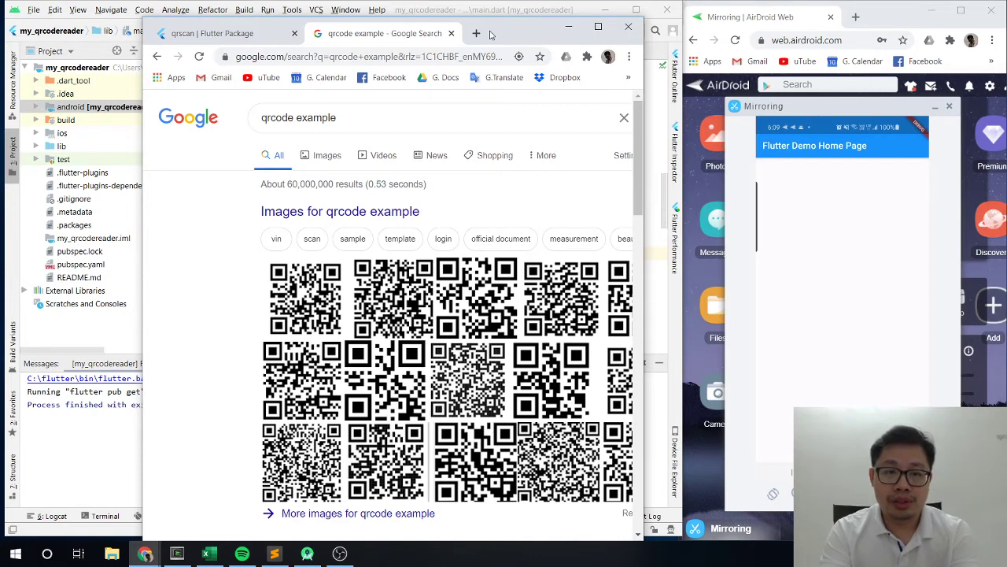
pyautogui.moveTo(598, 7)
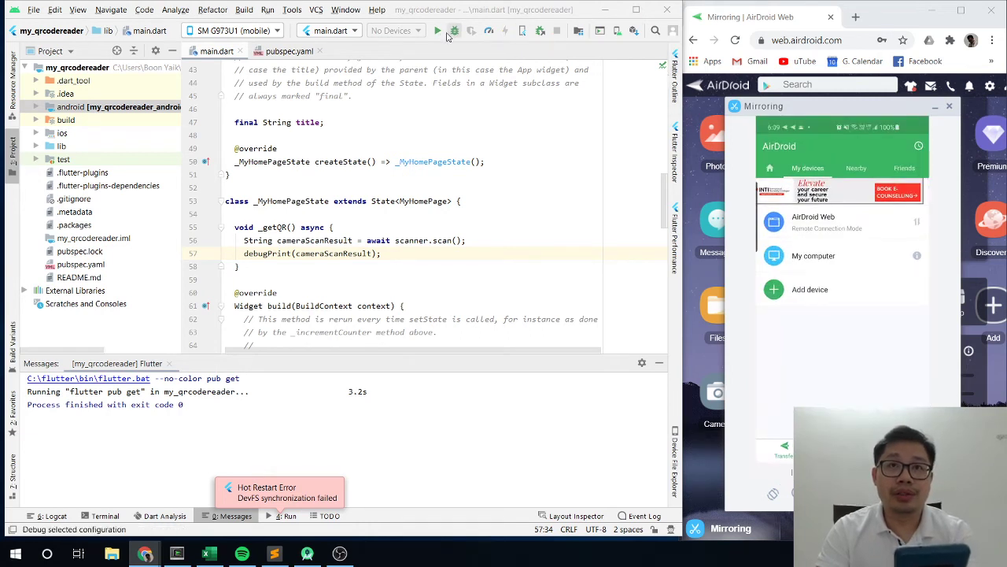
pyautogui.click(438, 30)
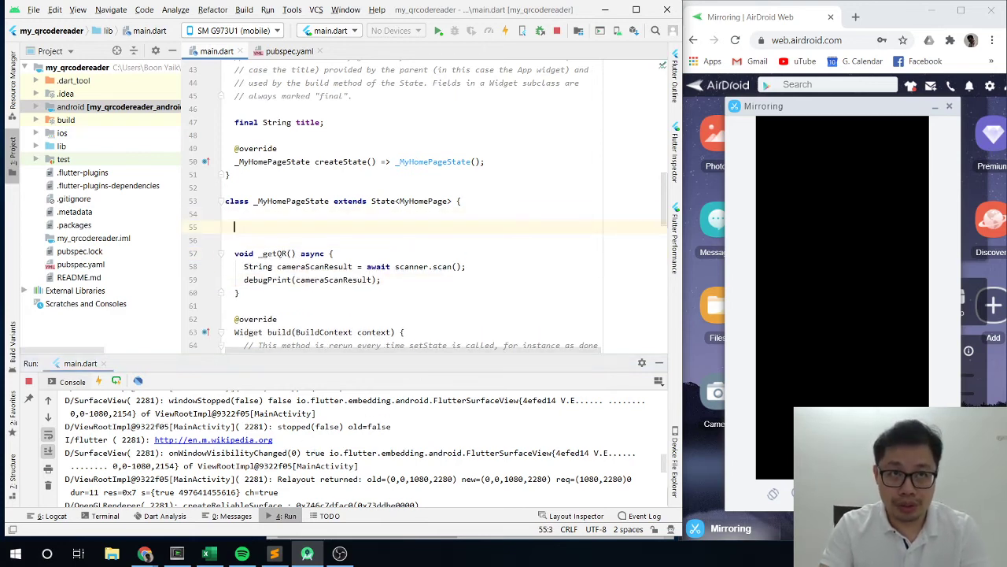
# Declare var output = '' and set output = cameraScanResult inside setState in _getQR.
pyautogui.write('var output =')
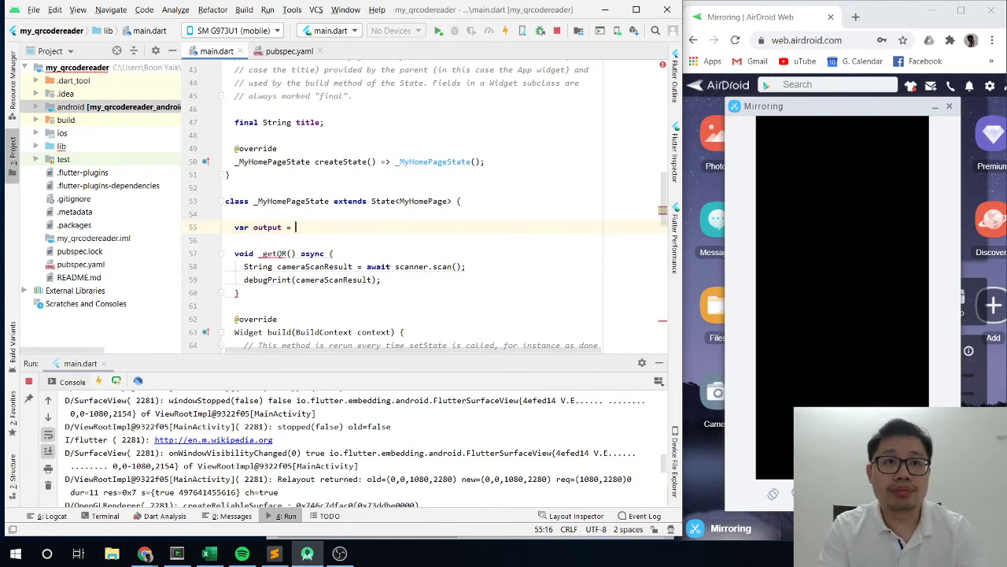
pyautogui.write(';')
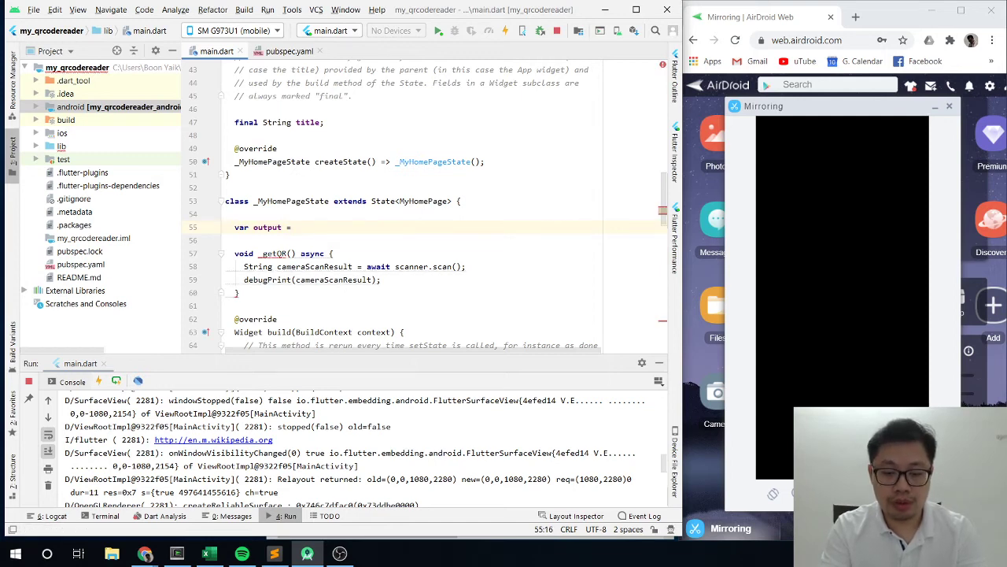
pyautogui.write("'';")
pyautogui.write('output =')
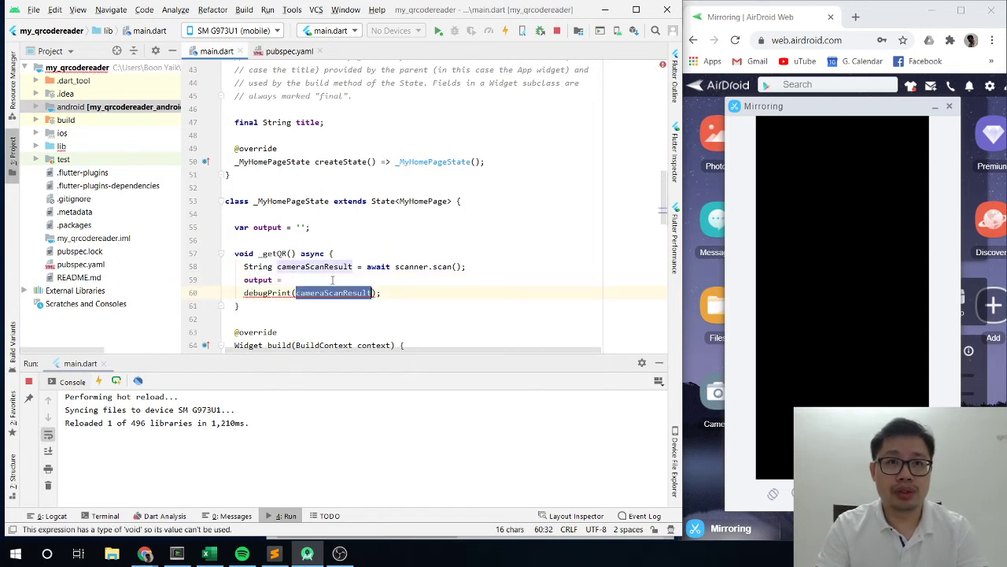
pyautogui.write('cameraScanResult;')
pyautogui.write('setState(() {')
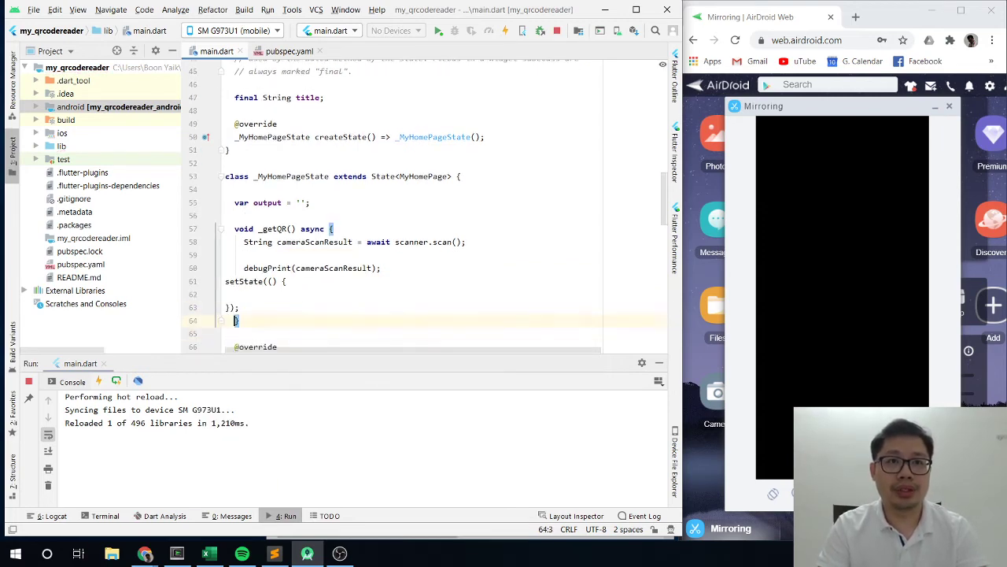
pyautogui.write('output = cameraScanResult;')
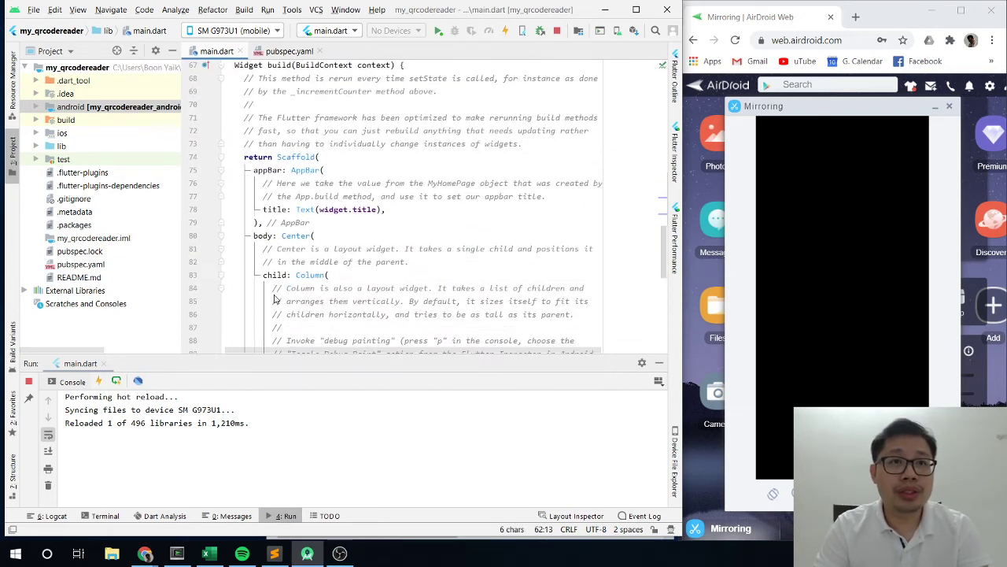
# Show output in the body Text widget and hot reload the app.
pyautogui.scroll(-3)
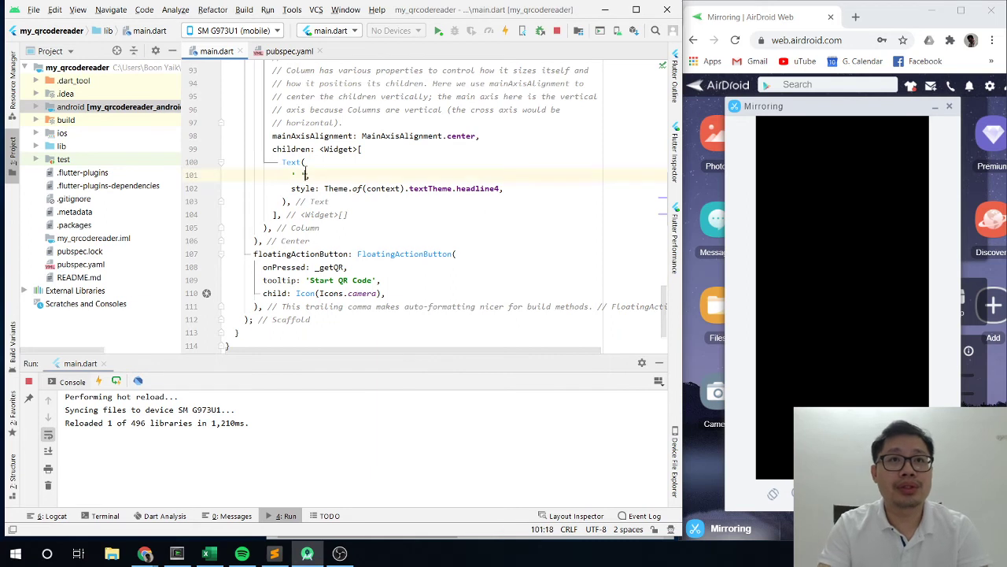
pyautogui.write('output,')
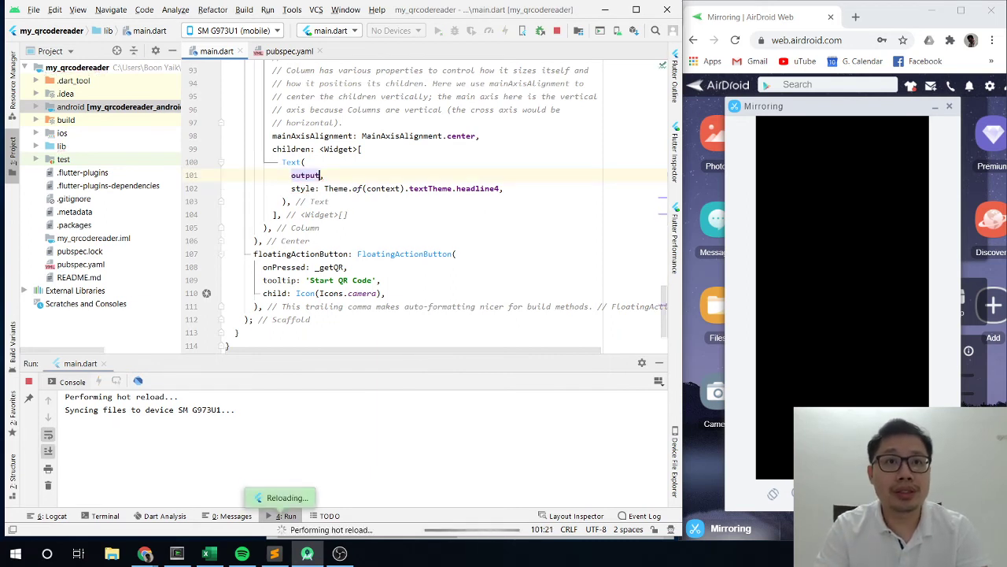